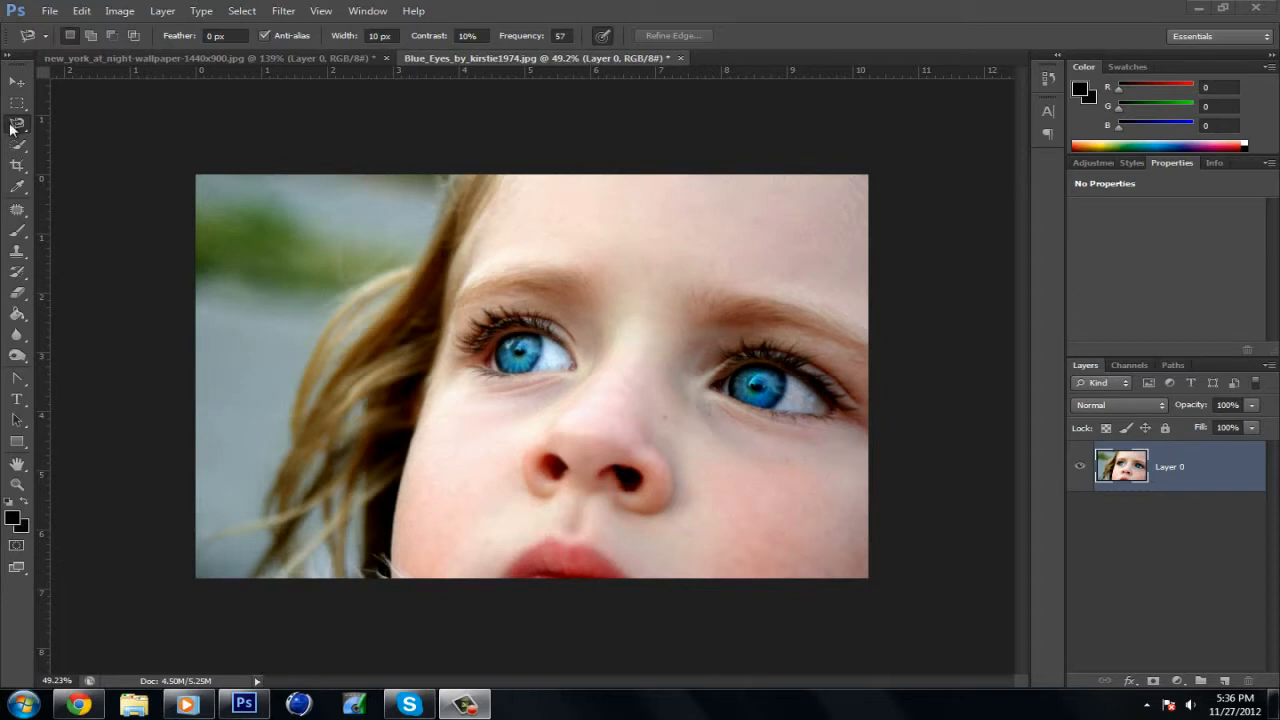
pyautogui.moveTo(22, 128)
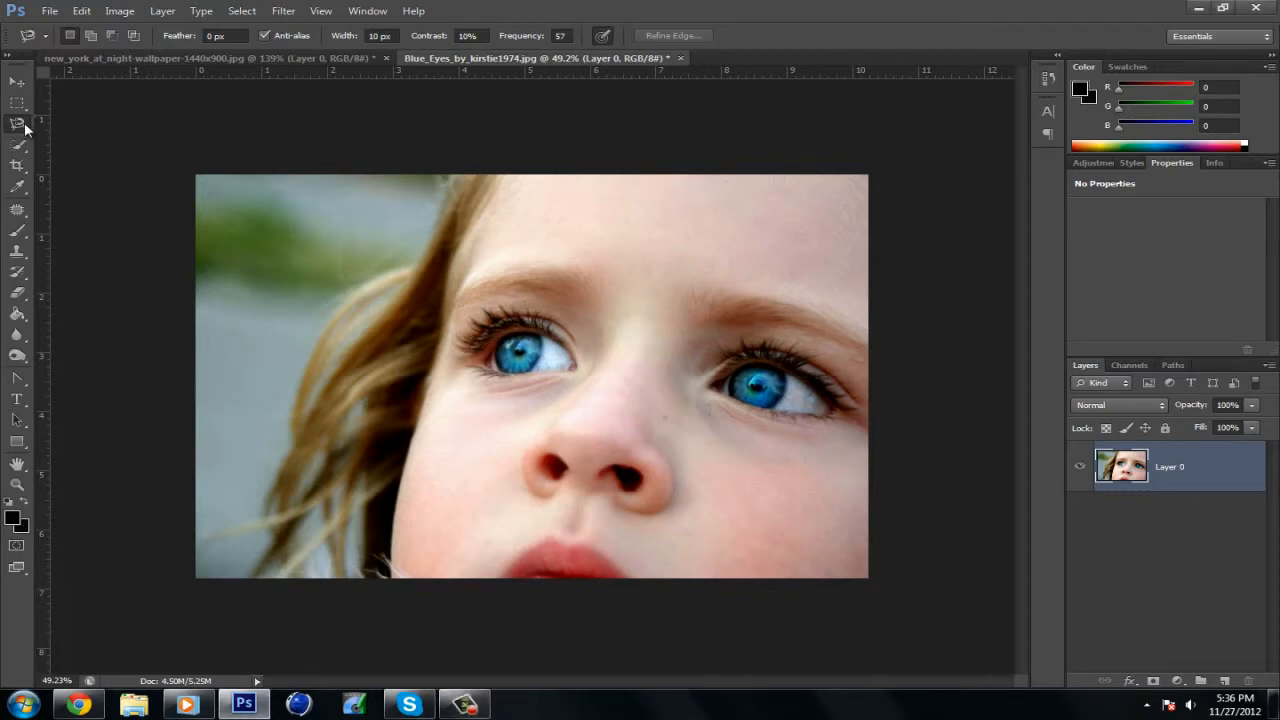
# - Switch from the Lasso tool to the Magnetic Lasso Tool for edge-snapping selections
pyautogui.click(16, 124)
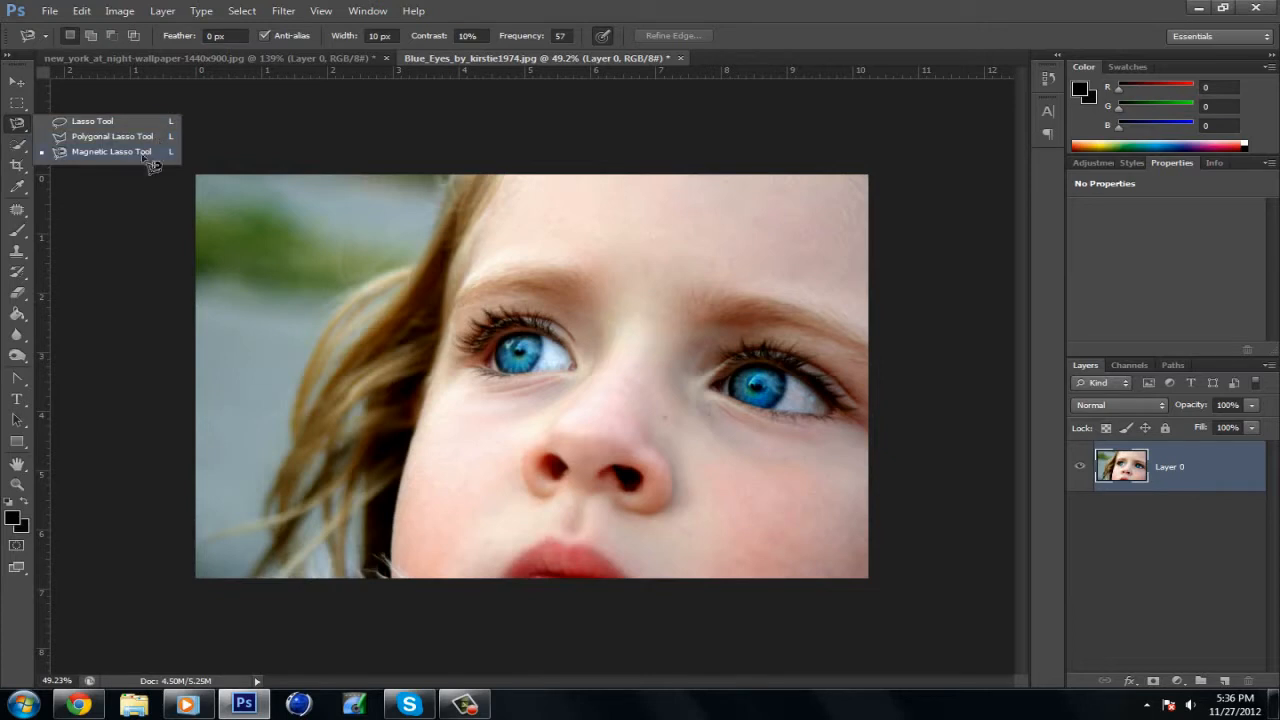
pyautogui.click(112, 152)
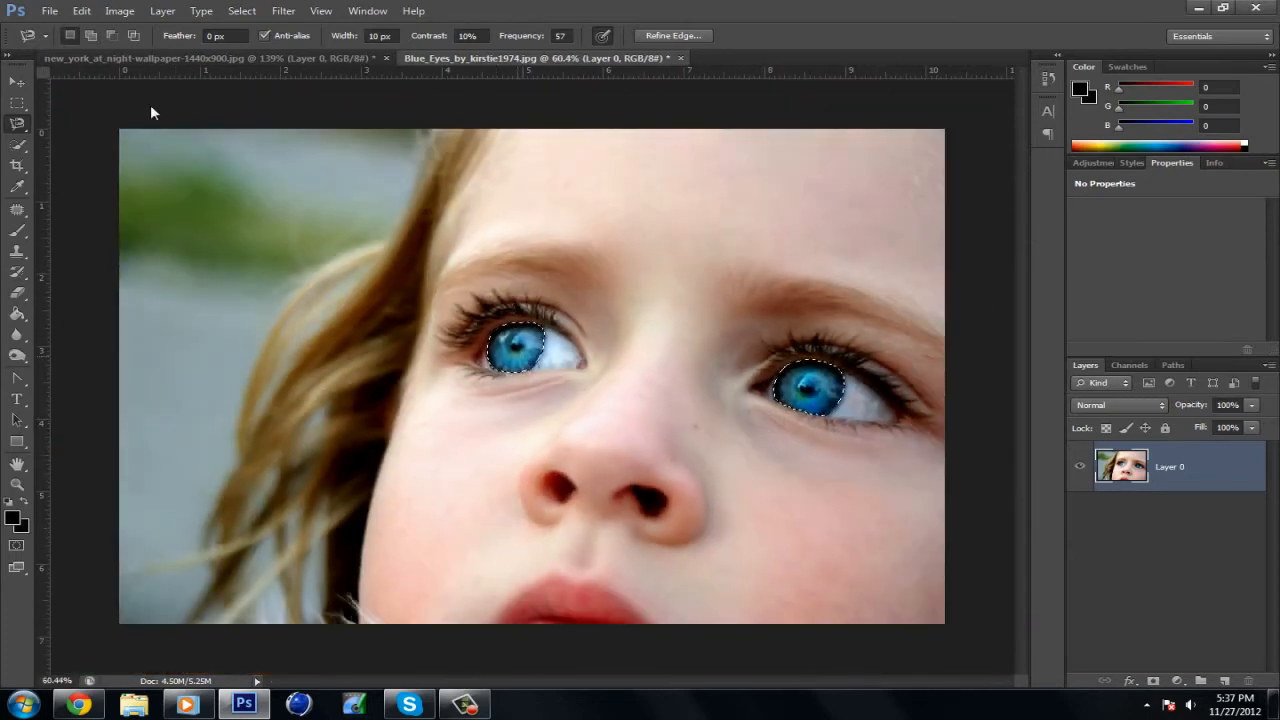
# - Copy the selected irises and paste them as a new Layer 1 above the portrait
pyautogui.click(80, 12)
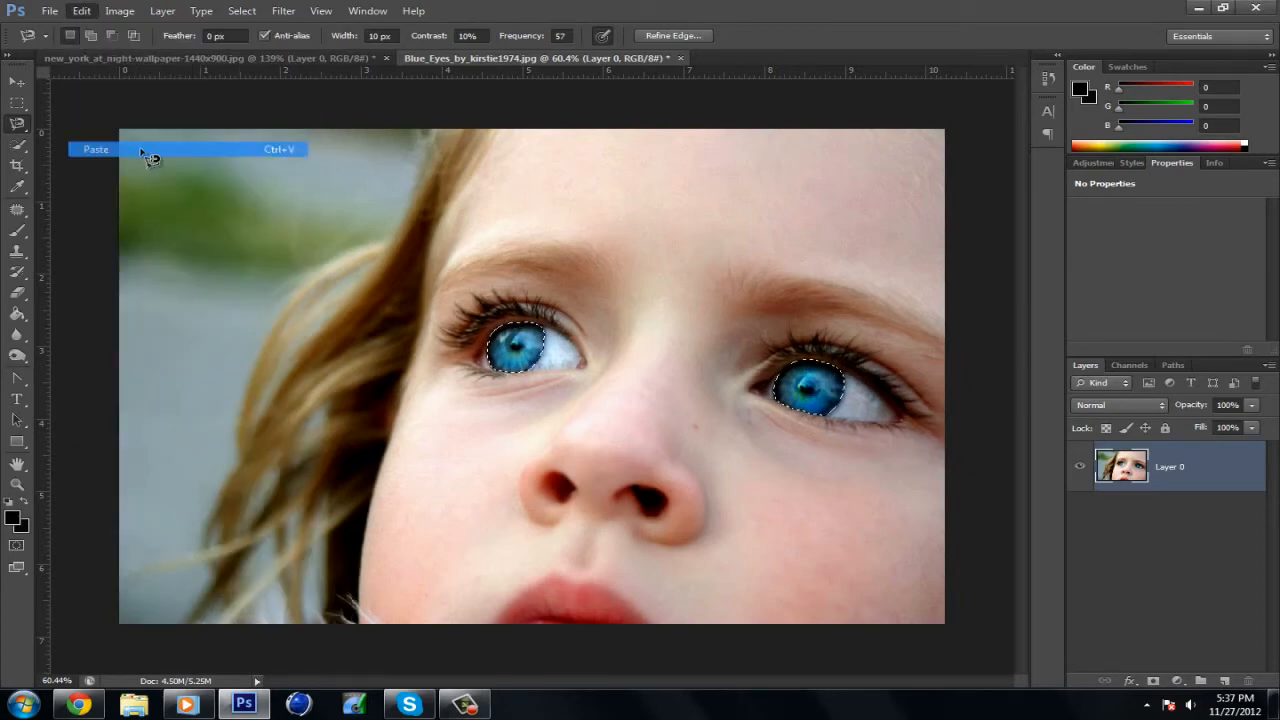
pyautogui.click(96, 148)
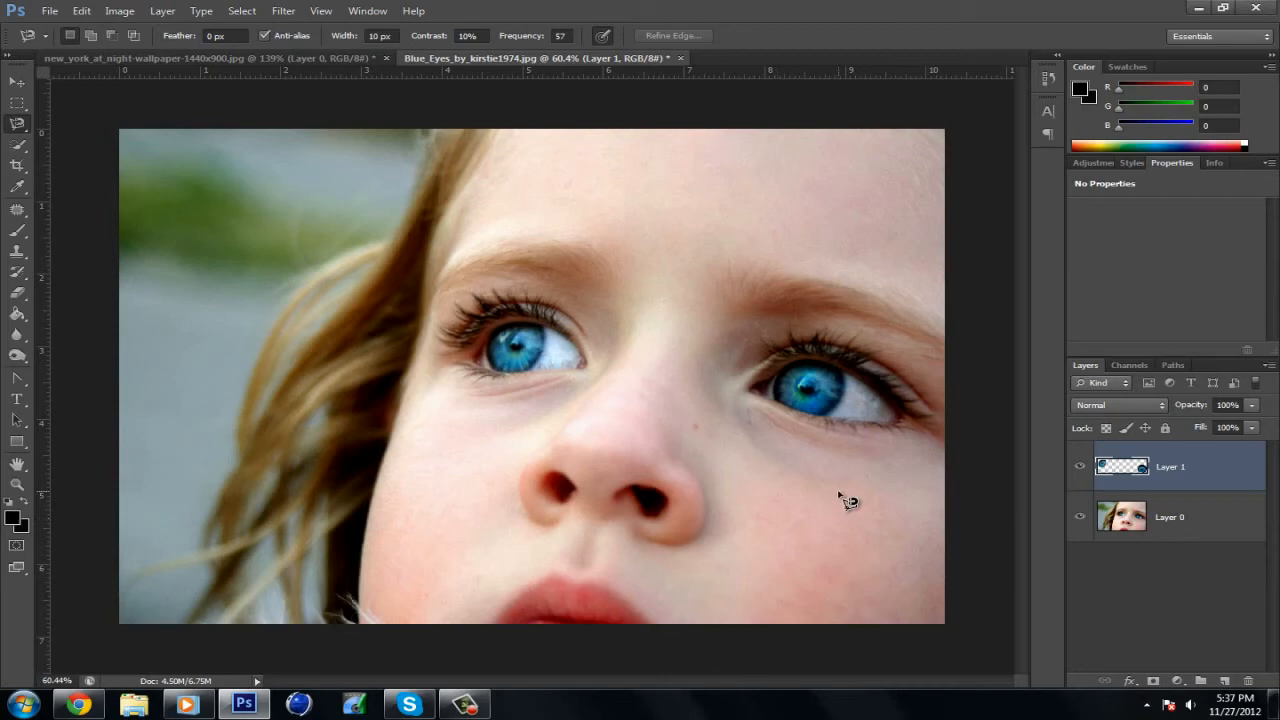
pyautogui.moveTo(744, 448)
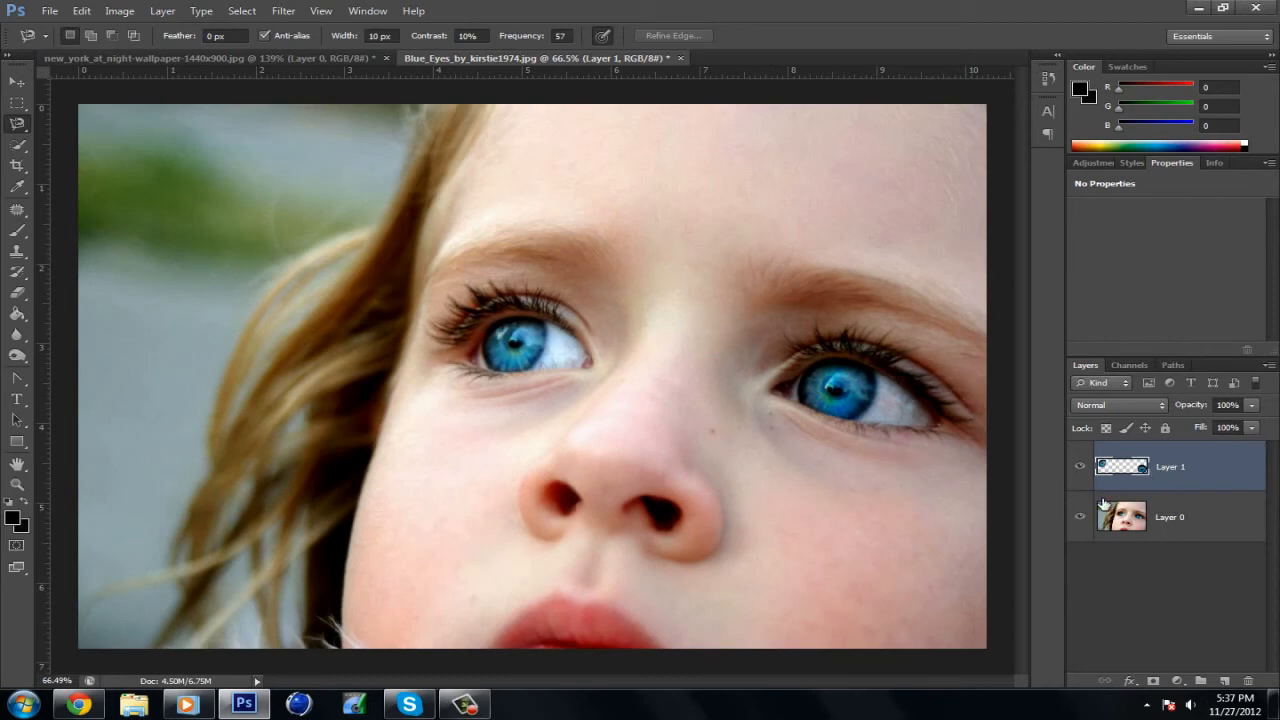
pyautogui.click(1080, 516)
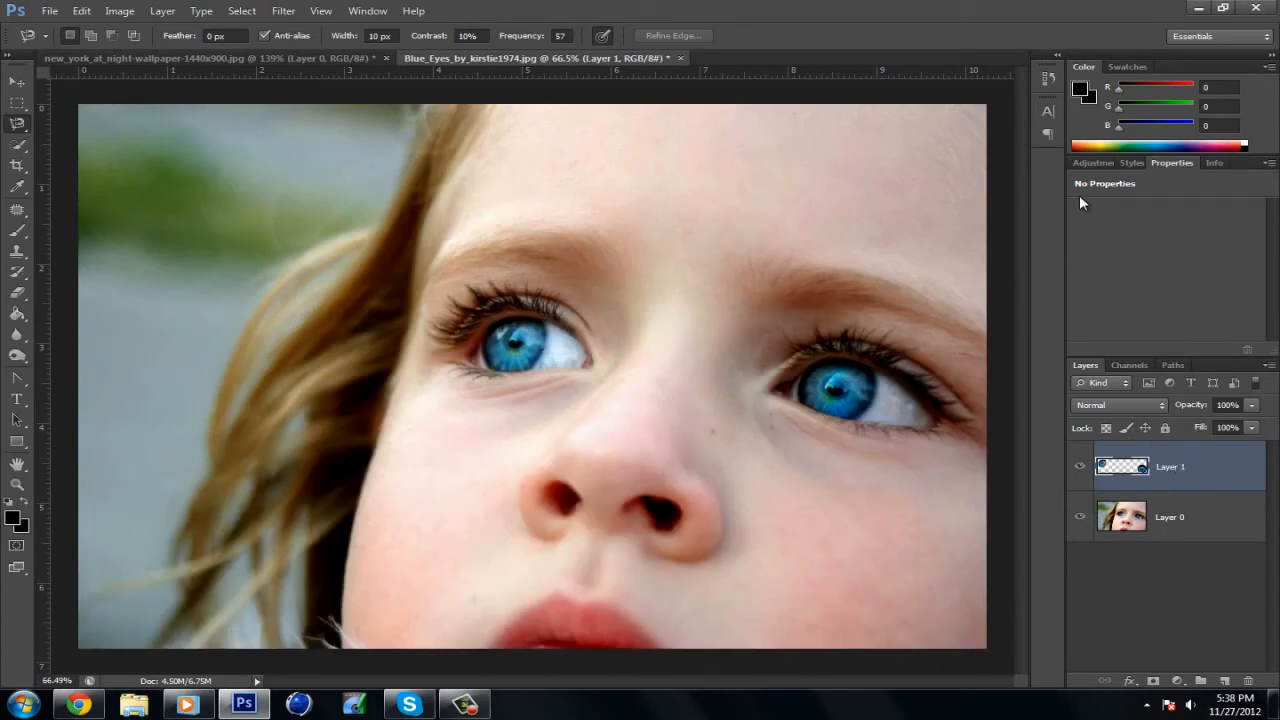
# - Add a Hue/Saturation adjustment layer above the copied eyes layer from the Layers panel
pyautogui.click(1098, 162)
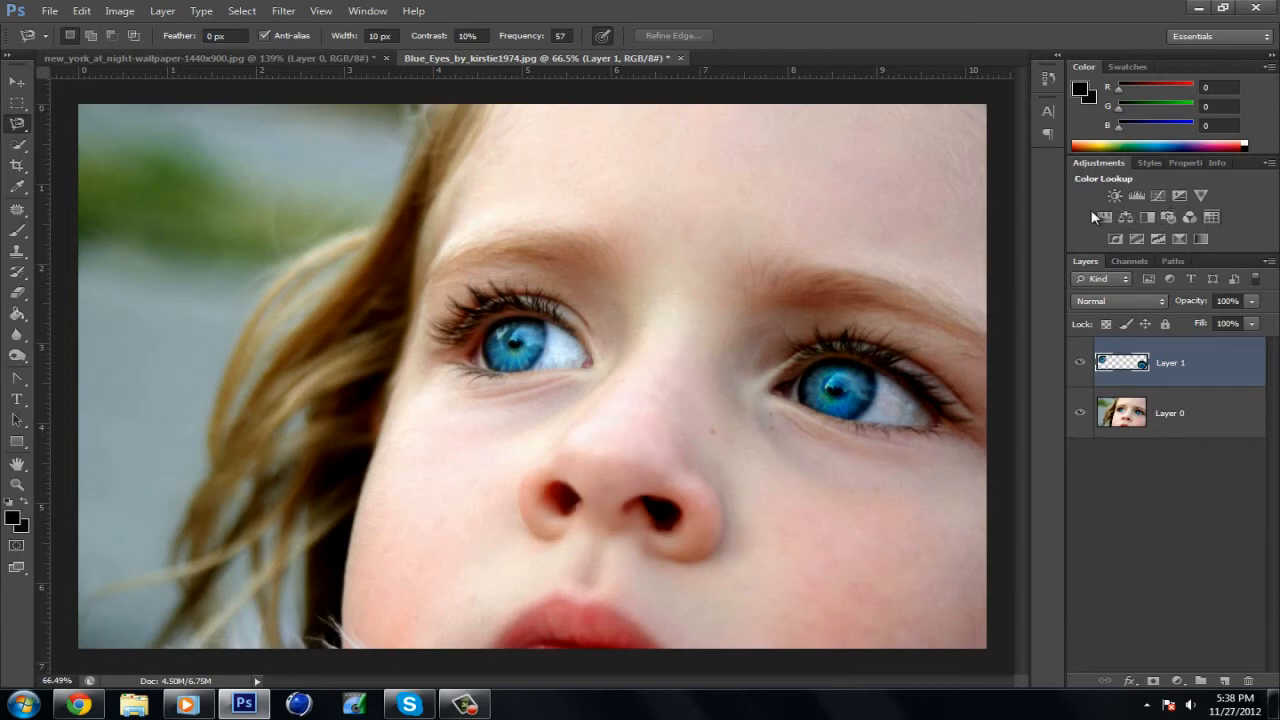
pyautogui.click(1104, 216)
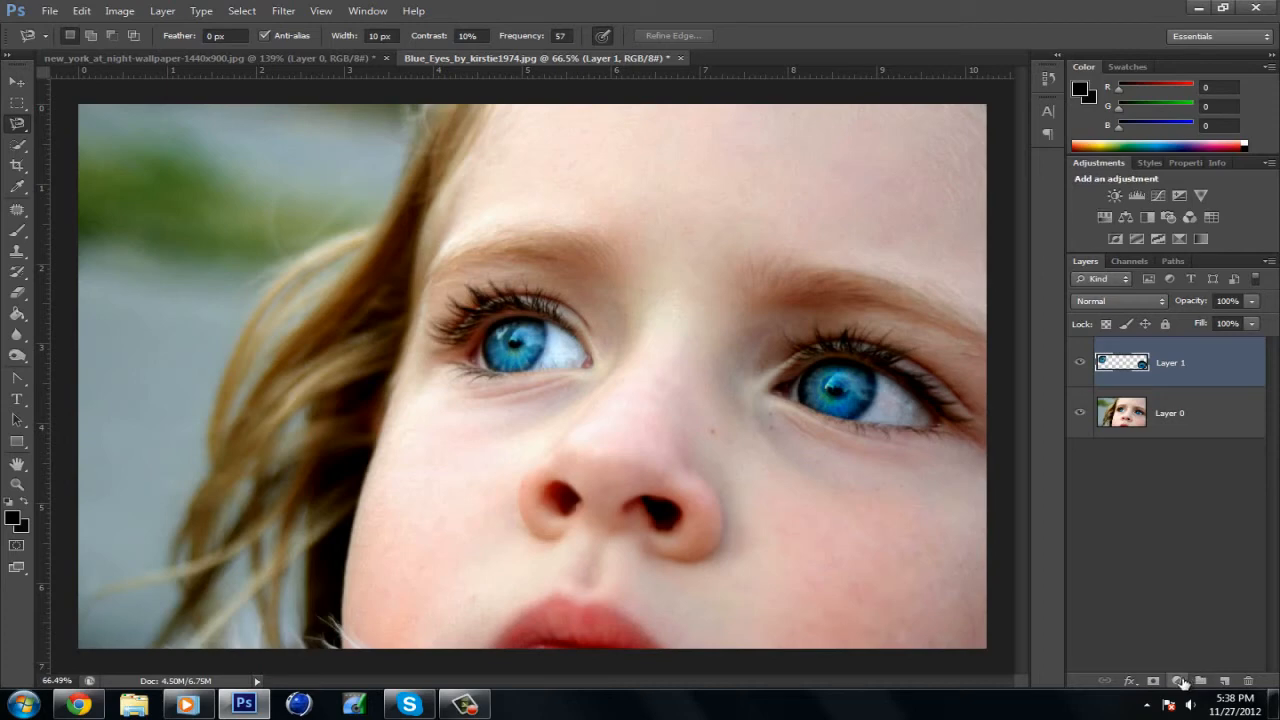
pyautogui.moveTo(1180, 680)
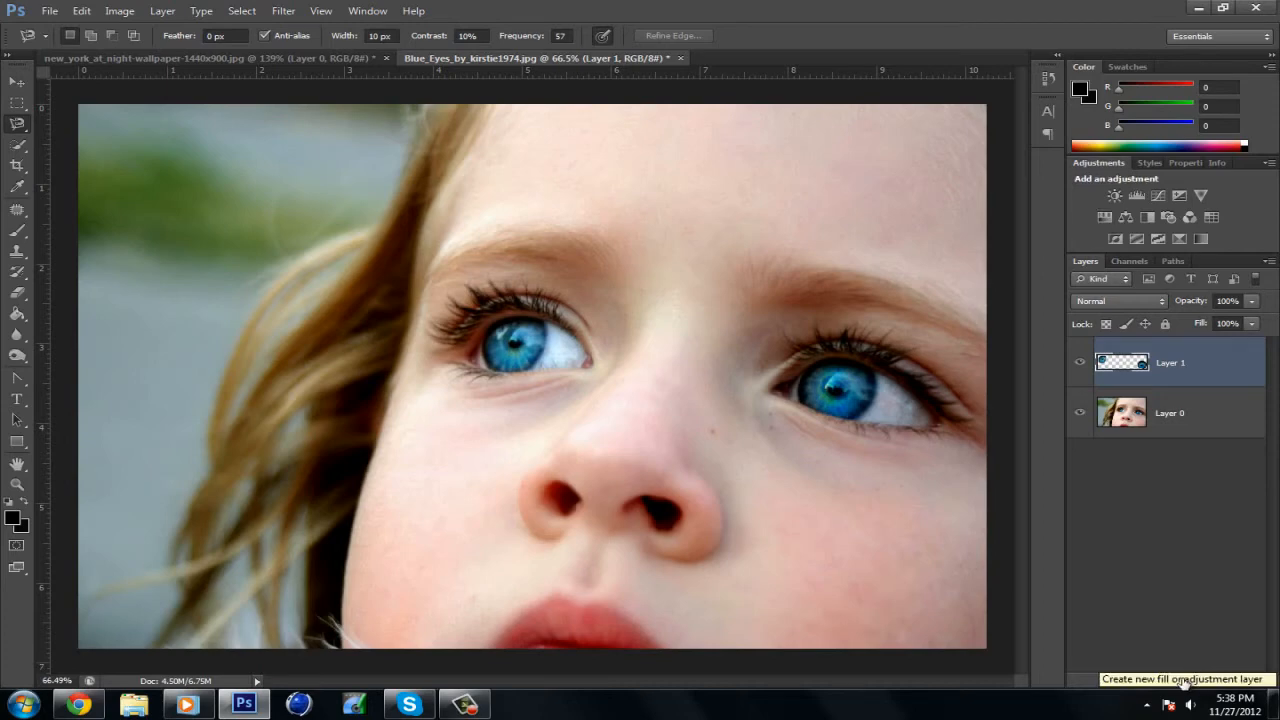
pyautogui.click(1182, 680)
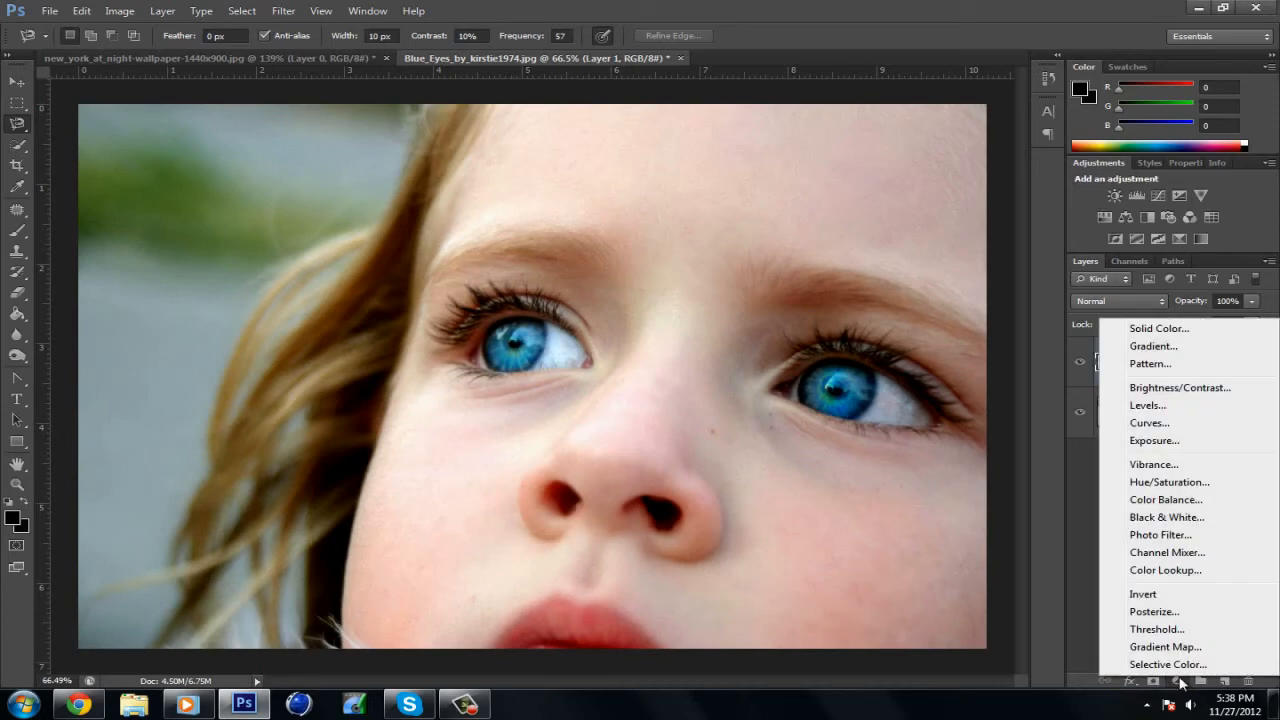
pyautogui.click(1168, 480)
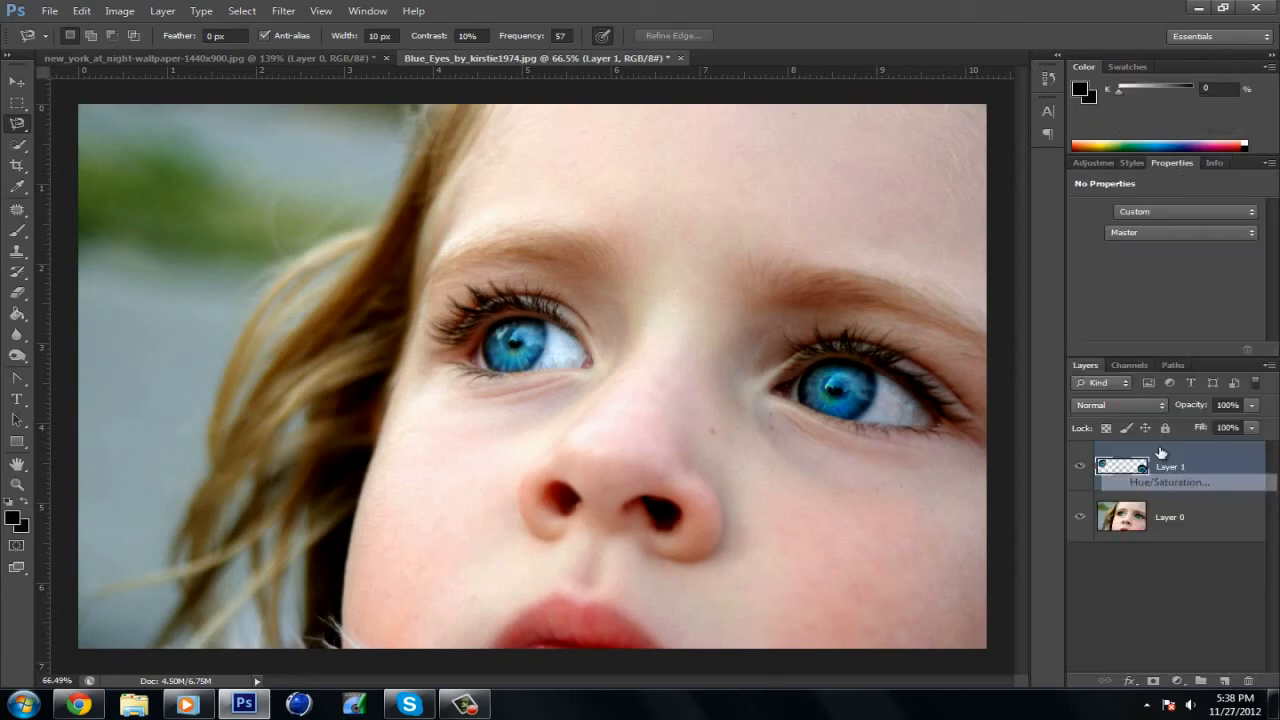
# - Set Hue to about -135 and Saturation to about -82 so the eyes turn light green
pyautogui.click(1170, 482)
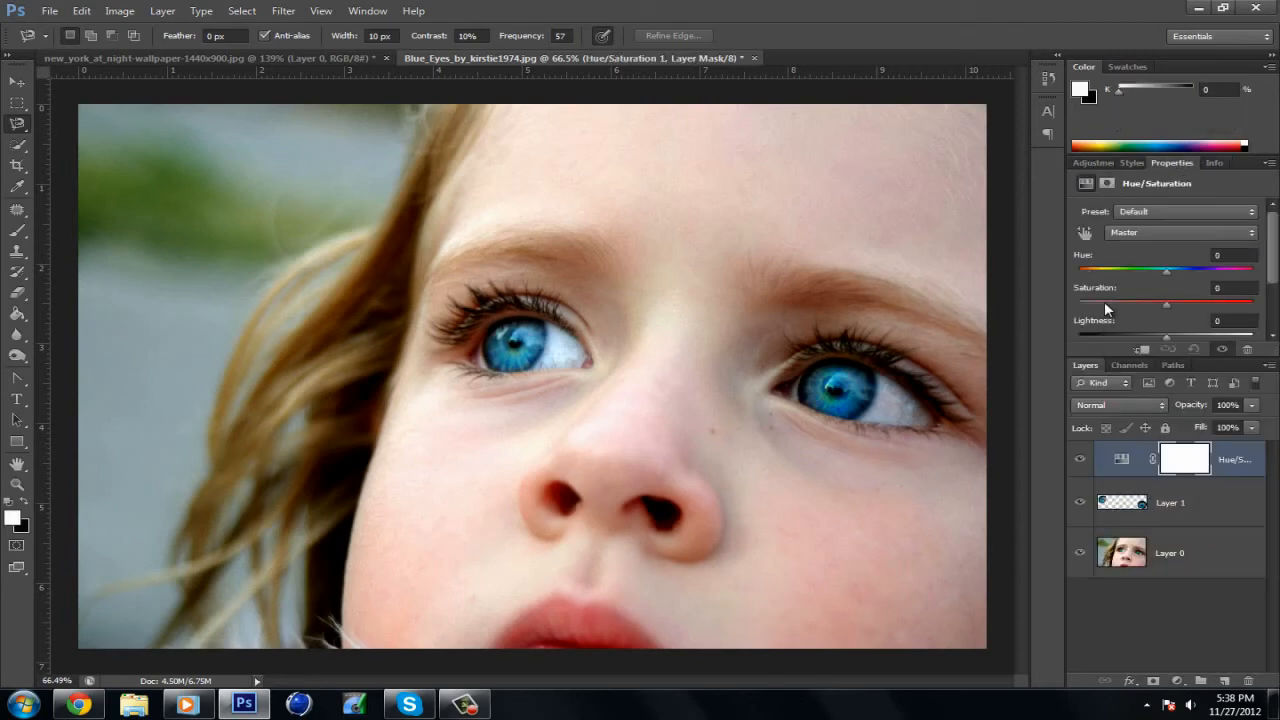
pyautogui.moveTo(1168, 302); pyautogui.dragTo(1092, 302)
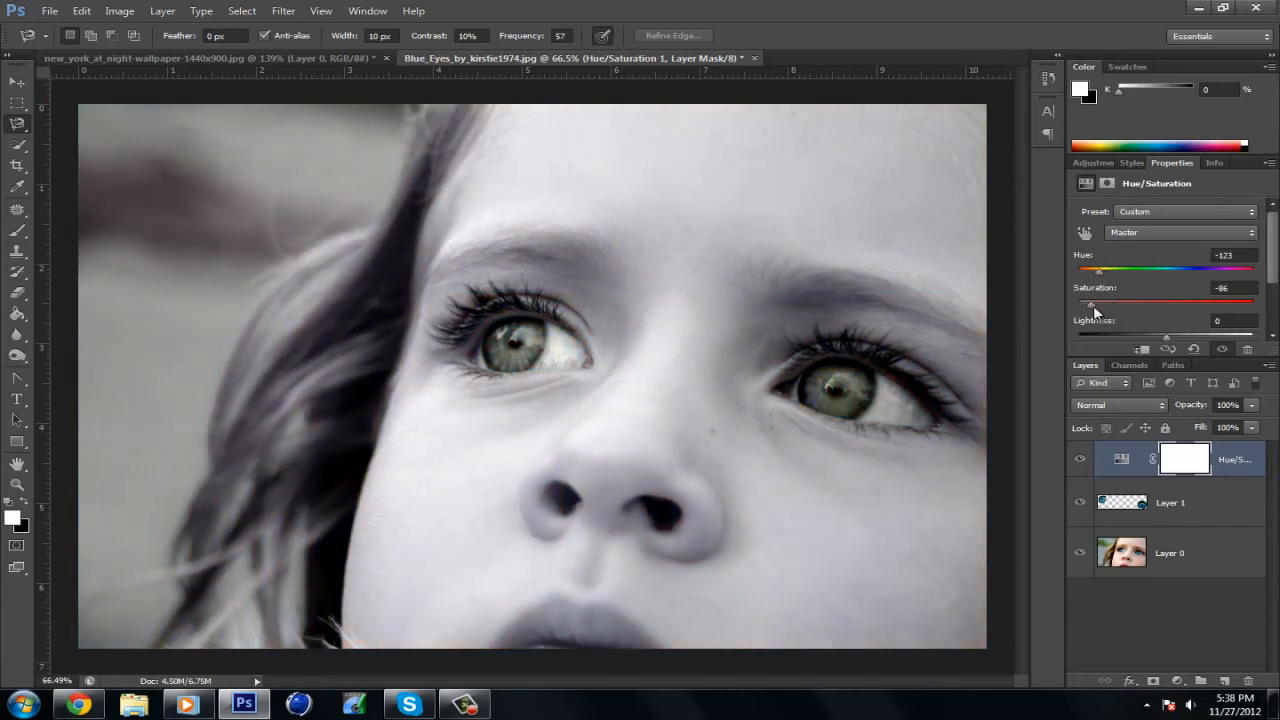
pyautogui.moveTo(1090, 304); pyautogui.dragTo(1104, 304)
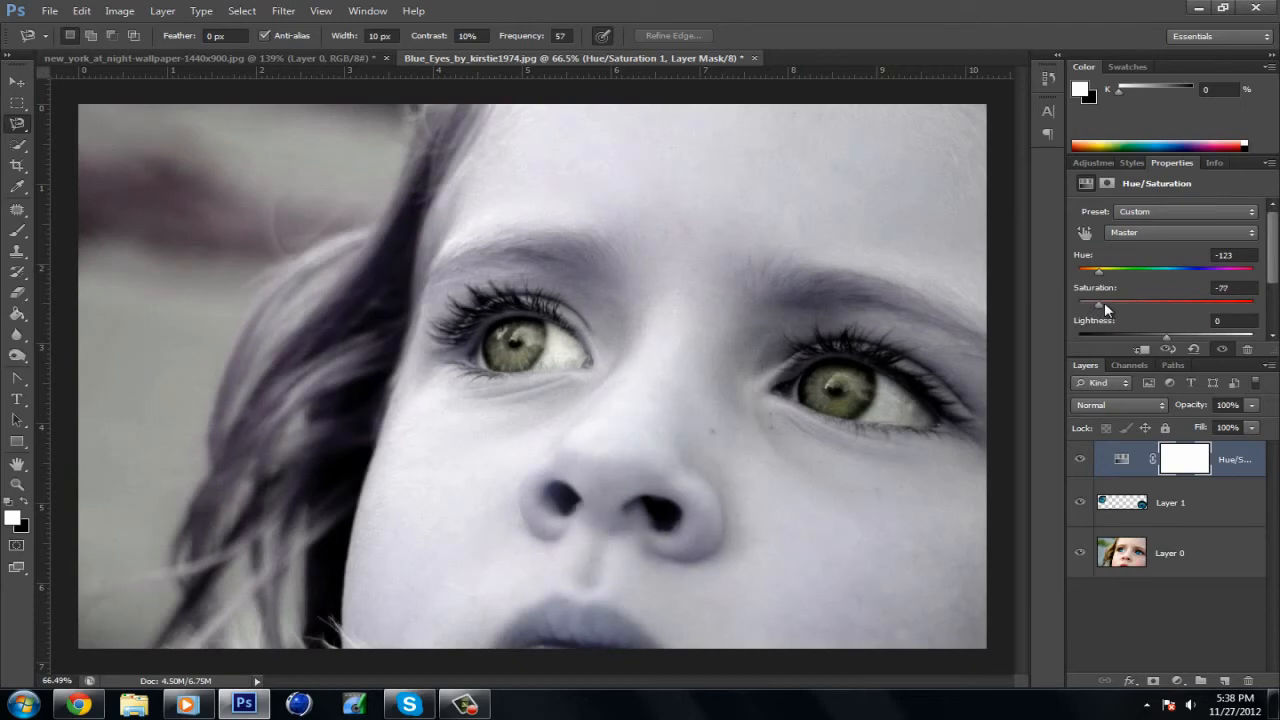
pyautogui.moveTo(1102, 304); pyautogui.dragTo(1096, 304)
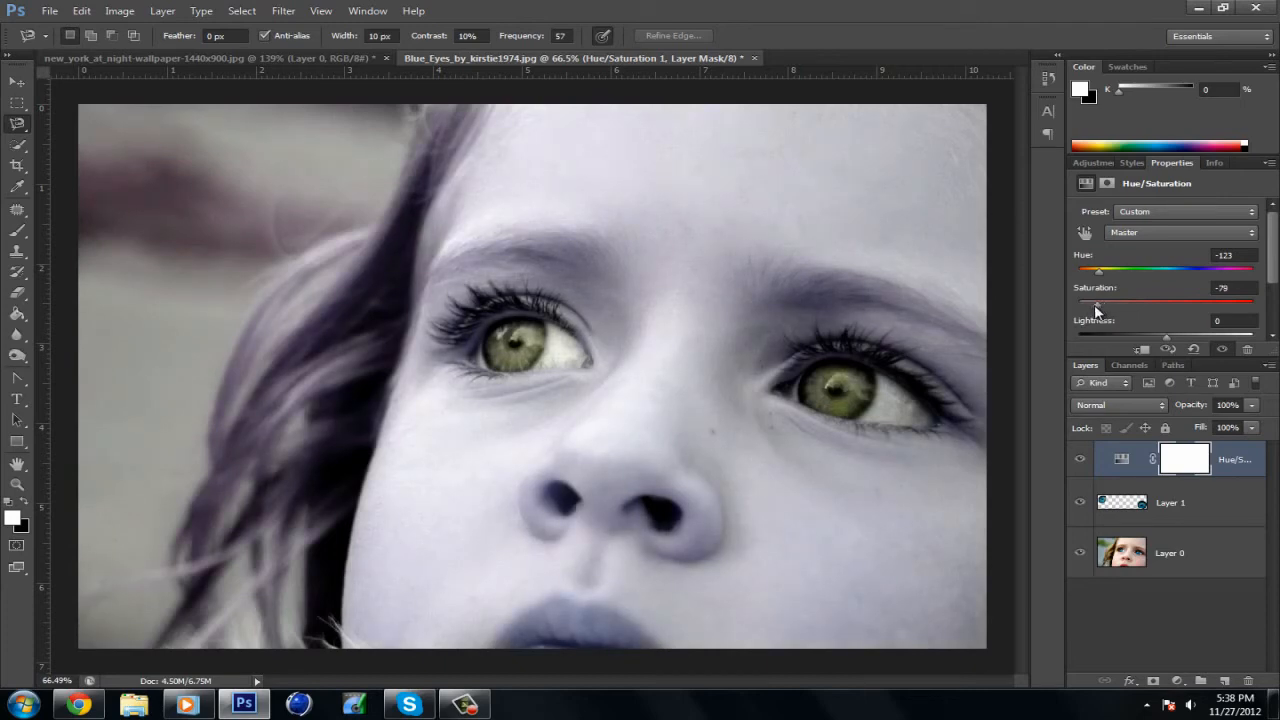
pyautogui.moveTo(1100, 270); pyautogui.dragTo(1096, 270)
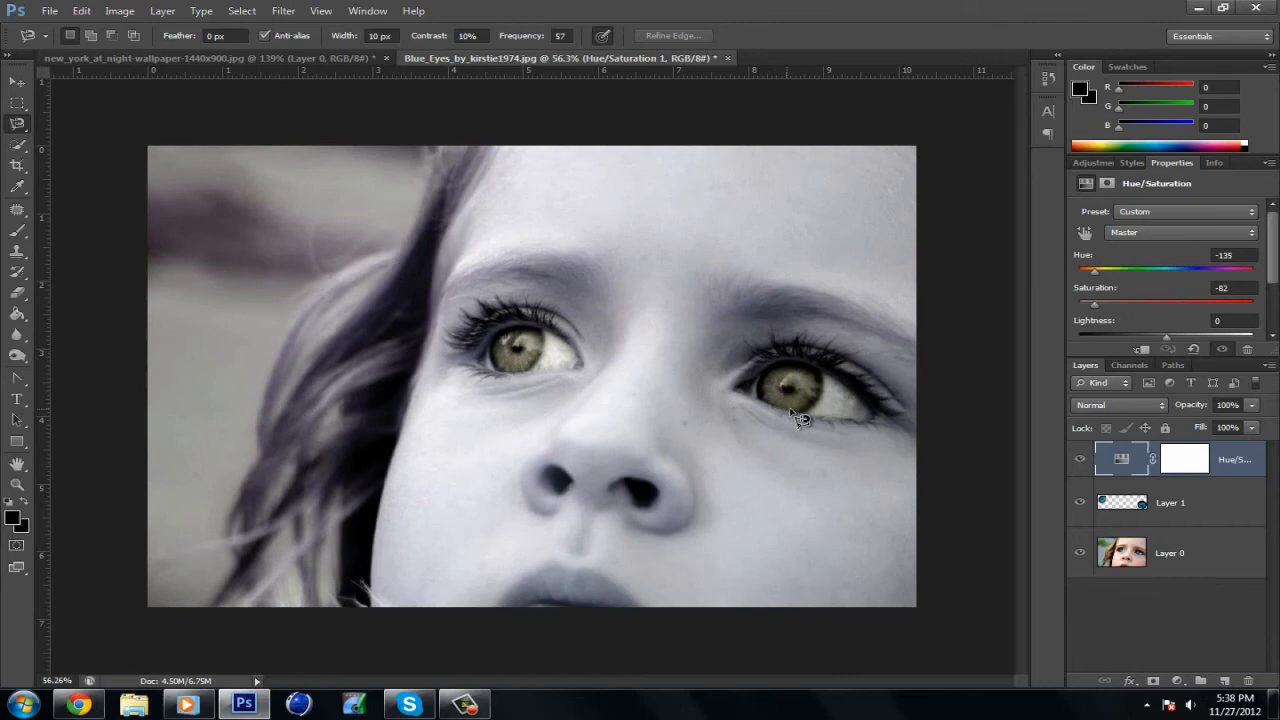
pyautogui.moveTo(1136, 490)
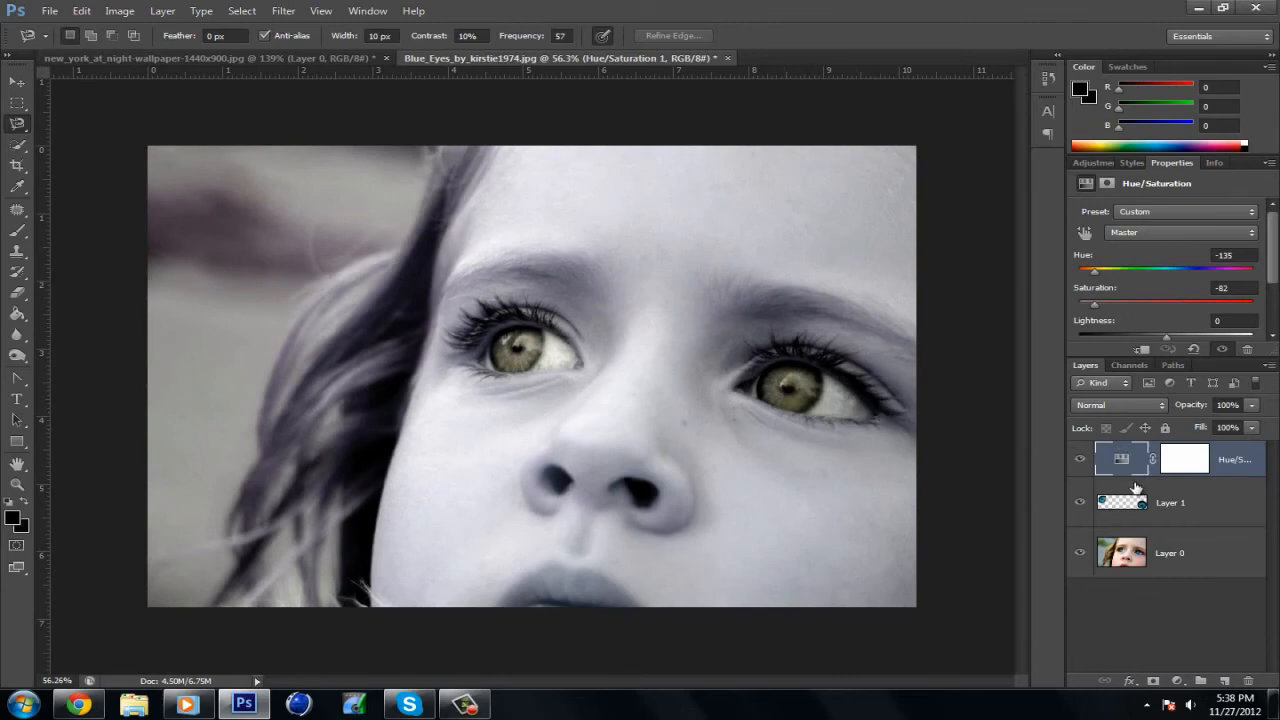
pyautogui.moveTo(1156, 474)
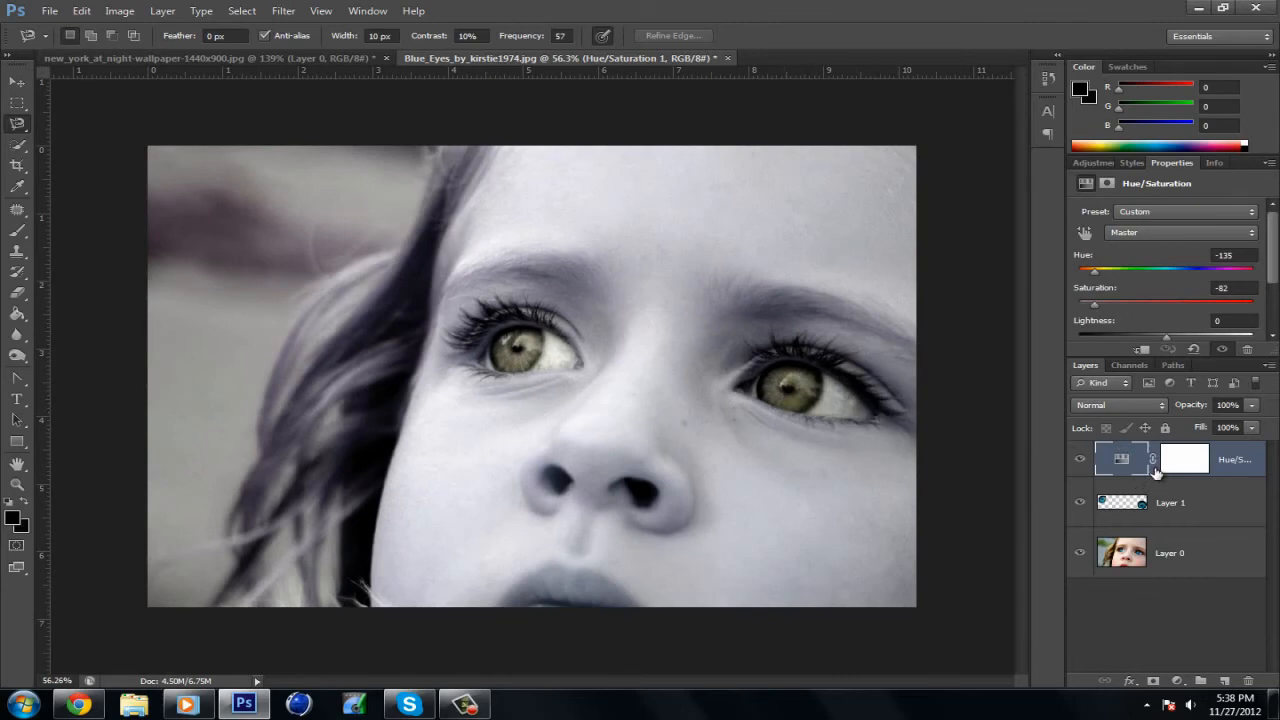
pyautogui.moveTo(1144, 480)
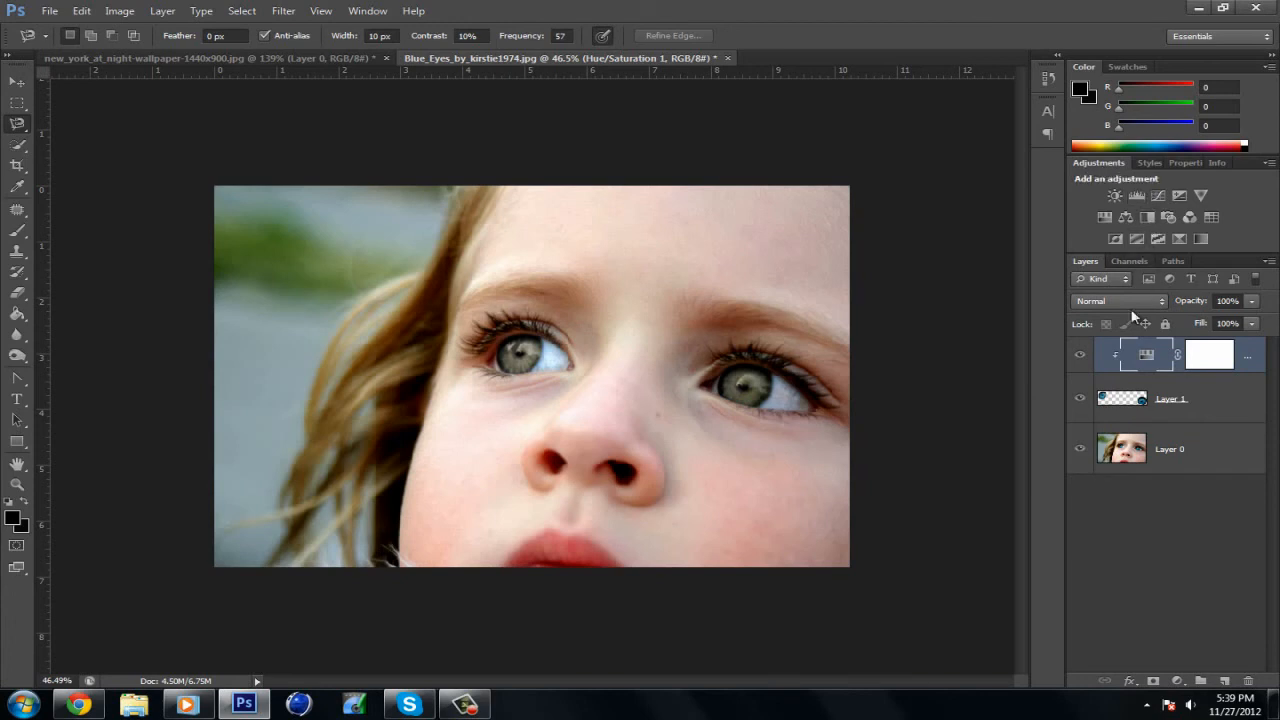
pyautogui.moveTo(1028, 424)
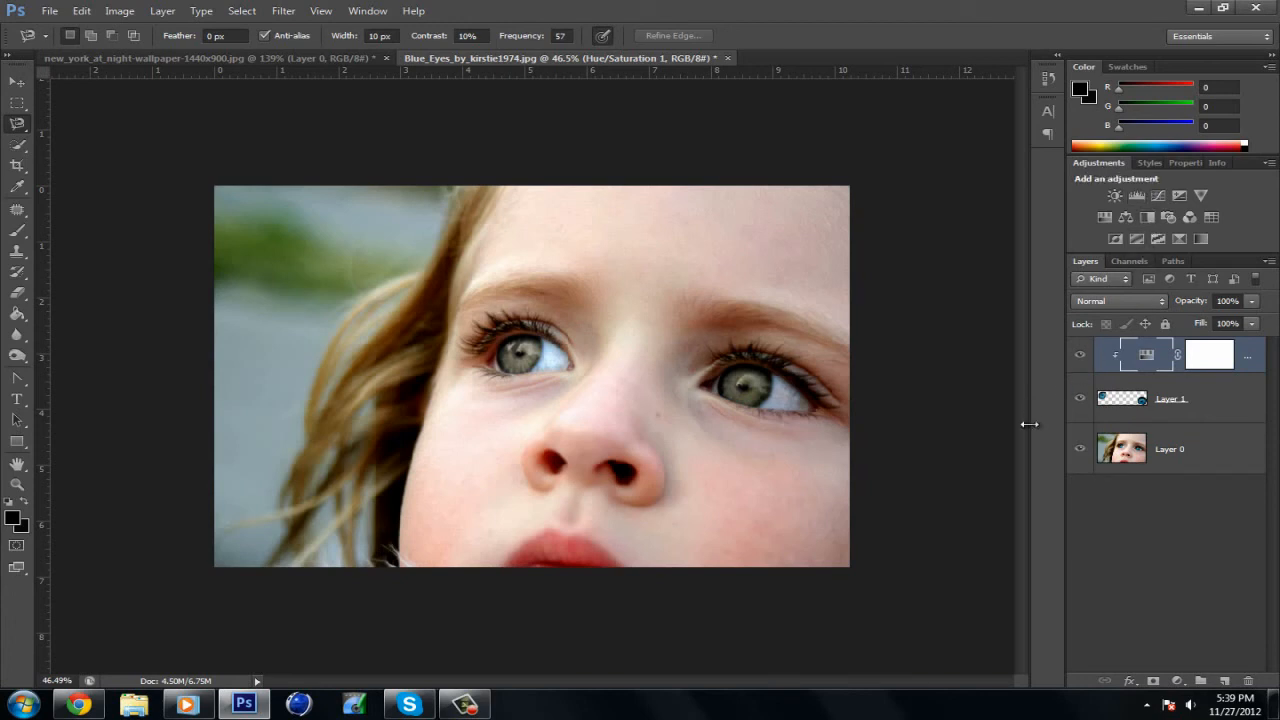